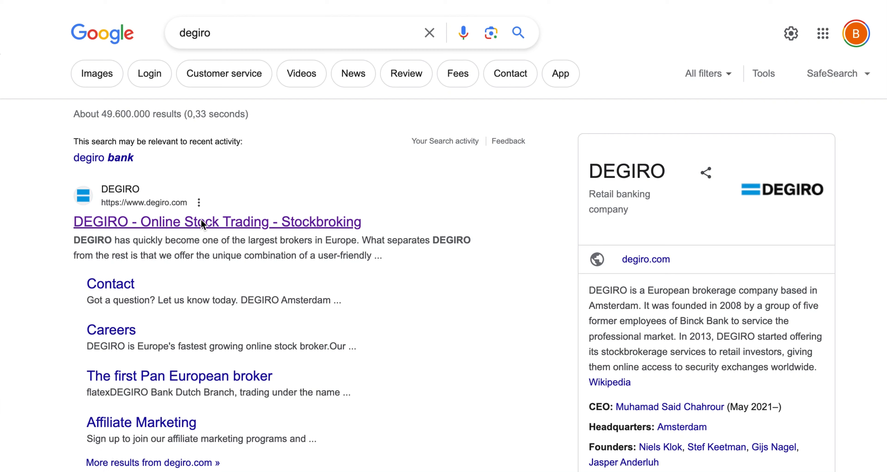
Step: Reach DEGIRO from the search results, sign in and show 'Comptes bancaires liés' under Profil
left_click(203, 222)
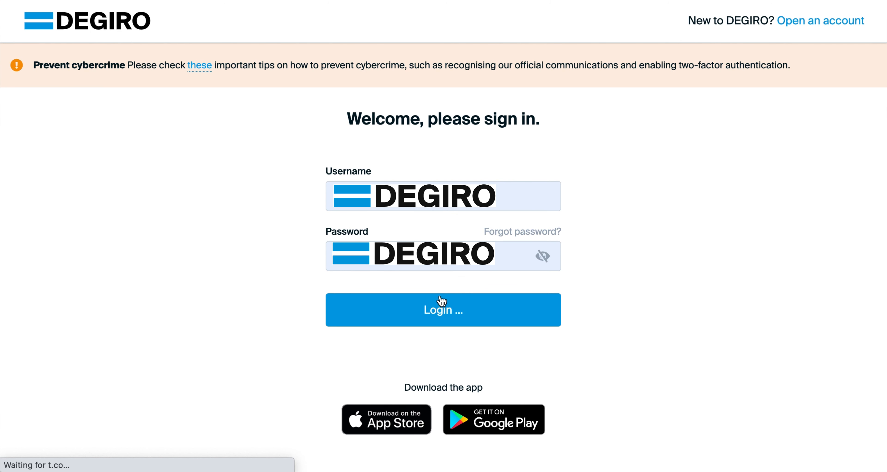
left_click(443, 309)
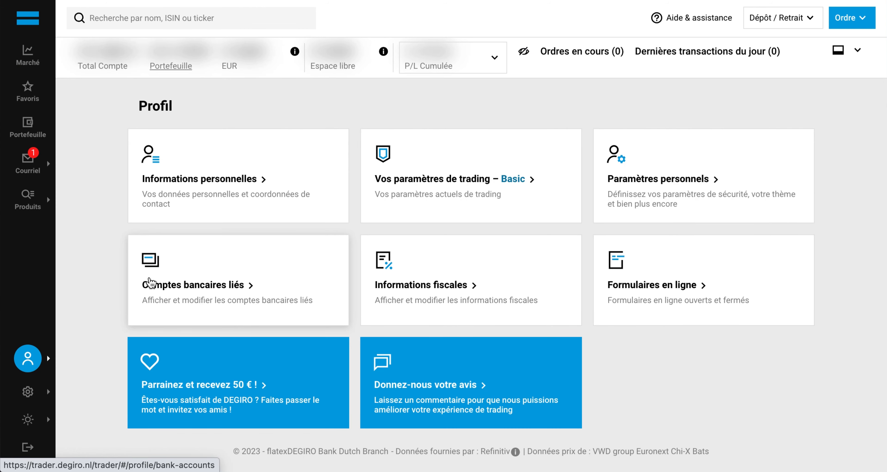
left_click(187, 285)
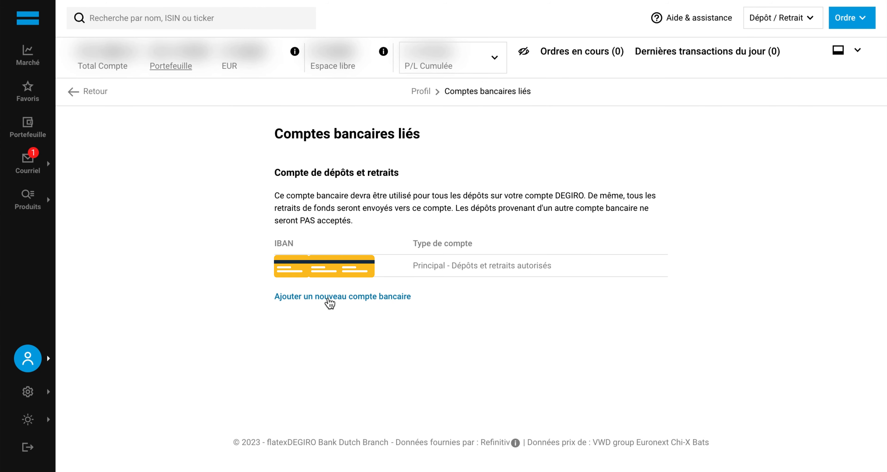
Step: Add a new bank account with its IBAN and generate the QR code for the activation transfer
left_click(328, 296)
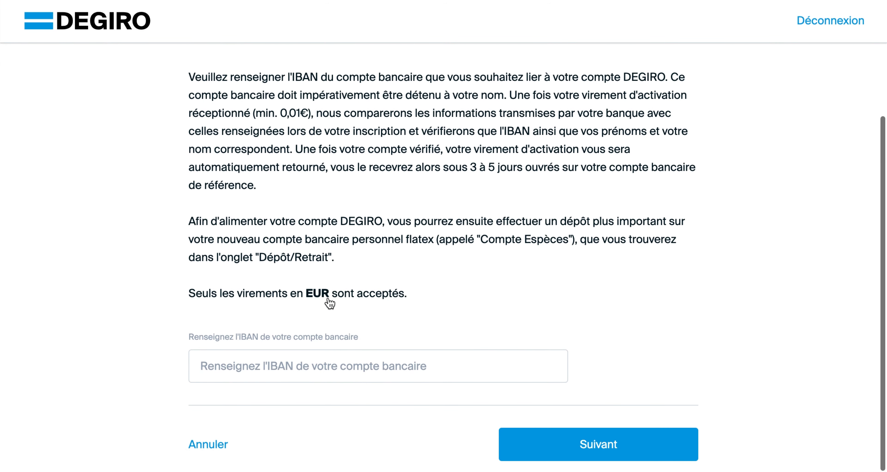
left_click(599, 444)
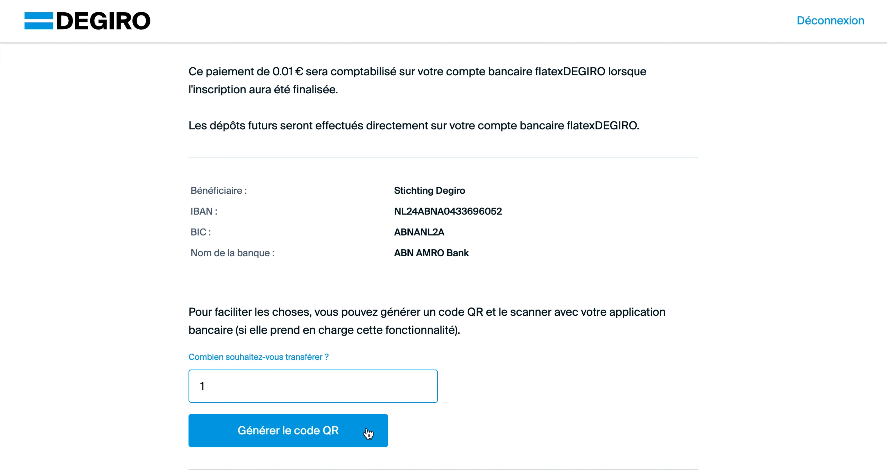
left_click(289, 435)
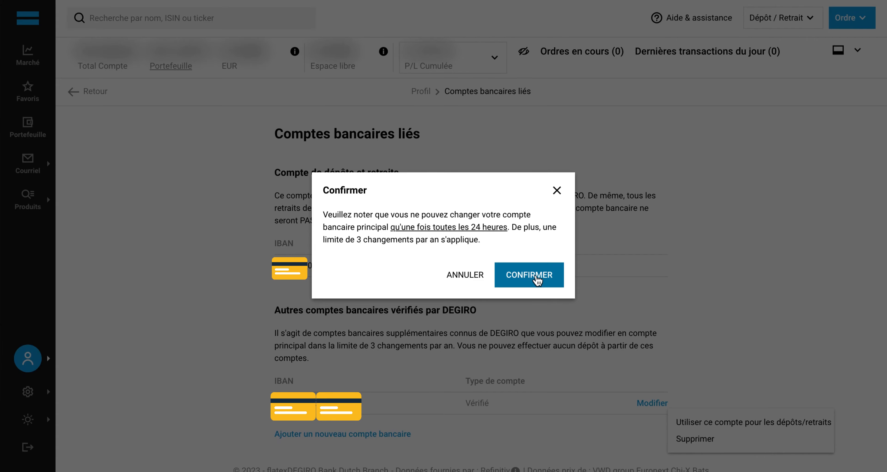
Step: Confirm the new account for dépôts/retraits, verifying the change by SMS code
left_click(529, 275)
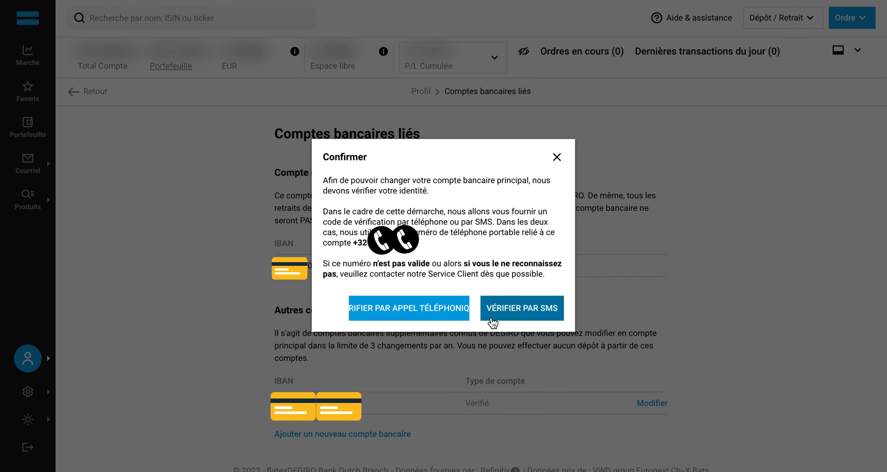
left_click(522, 307)
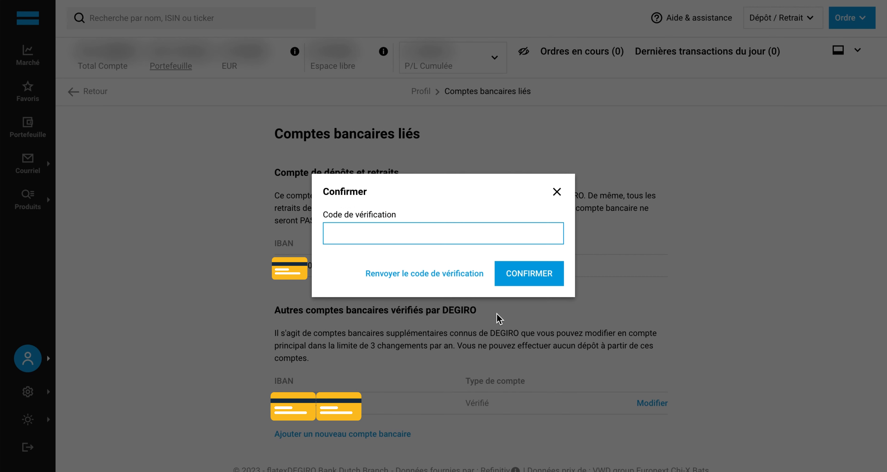
left_click(529, 273)
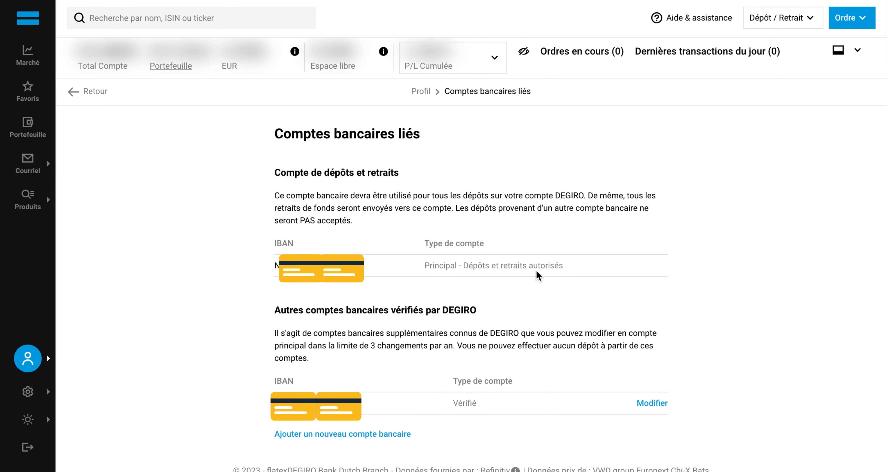